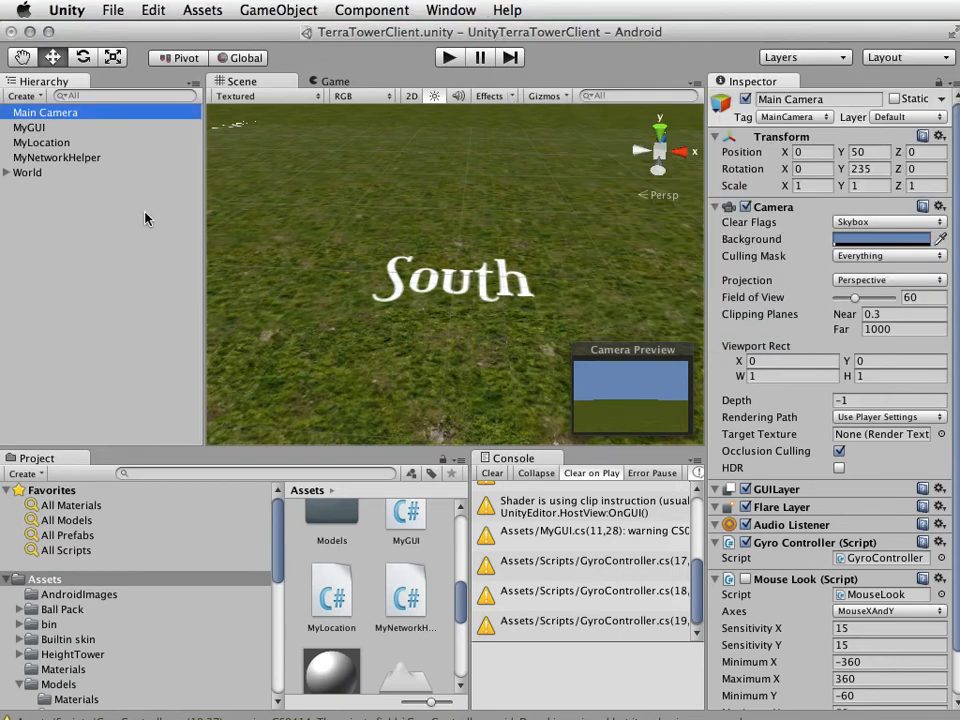
Expand World to show its light, palms, terrain and direction labels, then select it.
{"action": "left_click", "coordinate": [8, 172]}
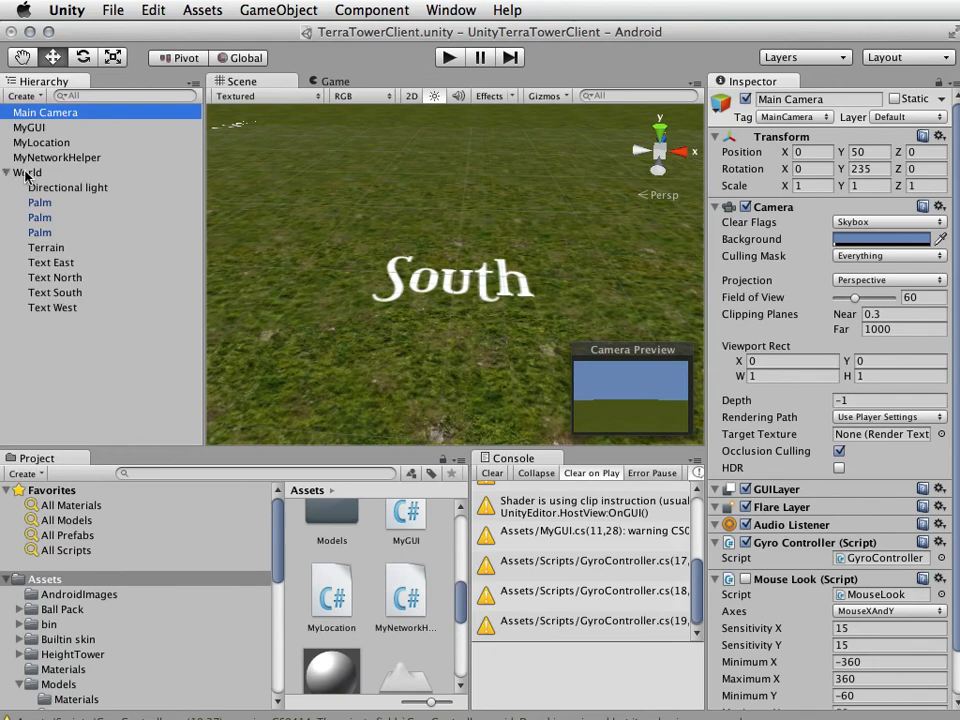
{"action": "left_click", "coordinate": [28, 172]}
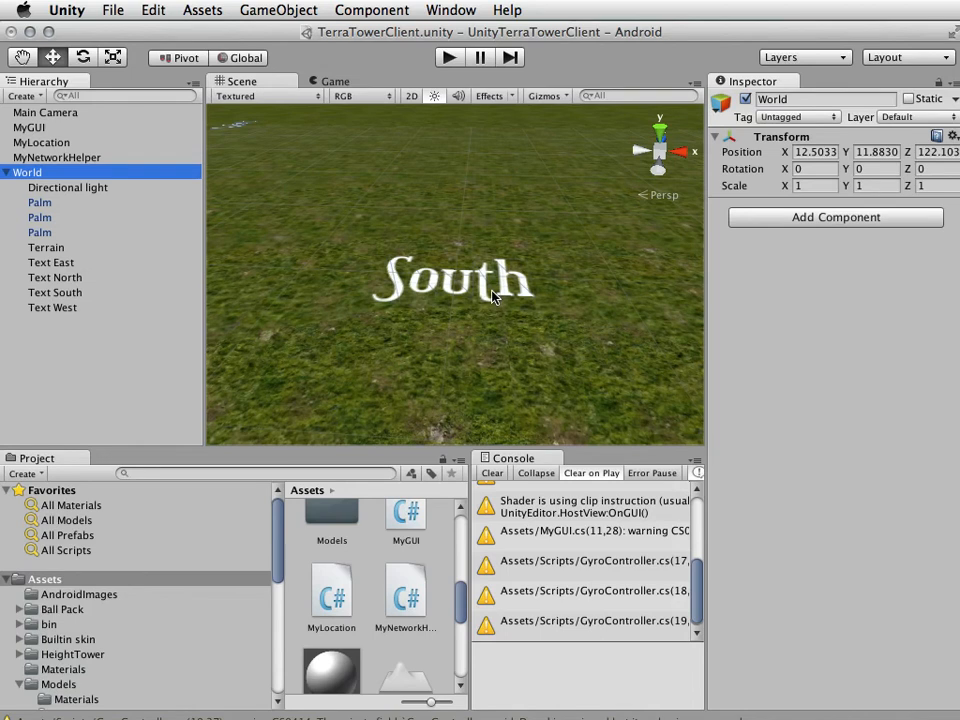
{"action": "mouse_move", "coordinate": [476, 249]}
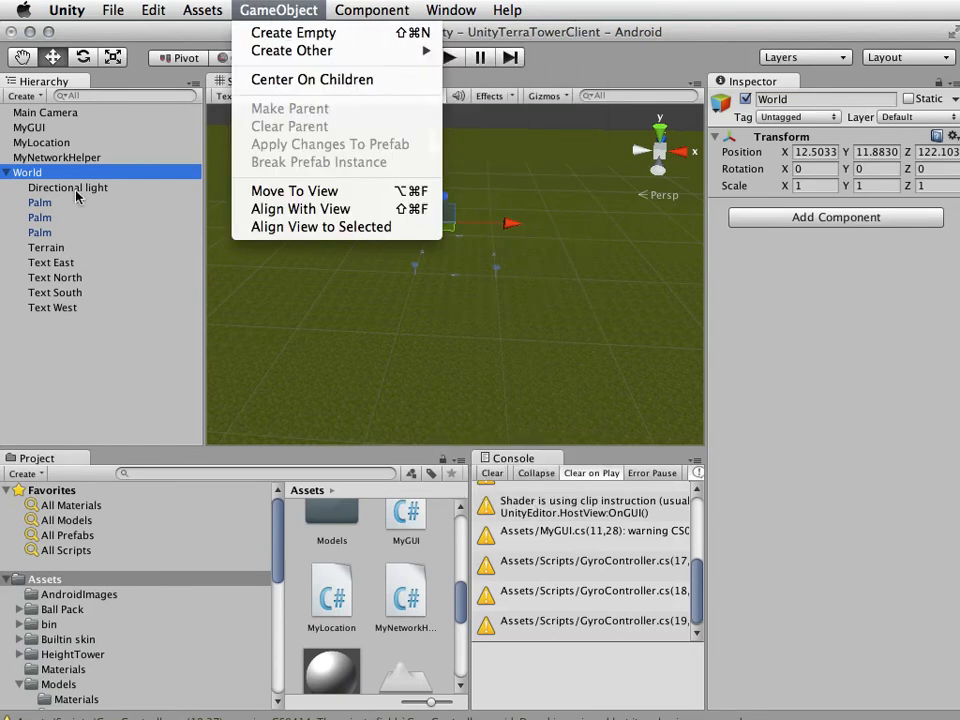
Select the first and third Palm trees under World to view their palmbark and palmbranch materials.
{"action": "left_click", "coordinate": [300, 208]}
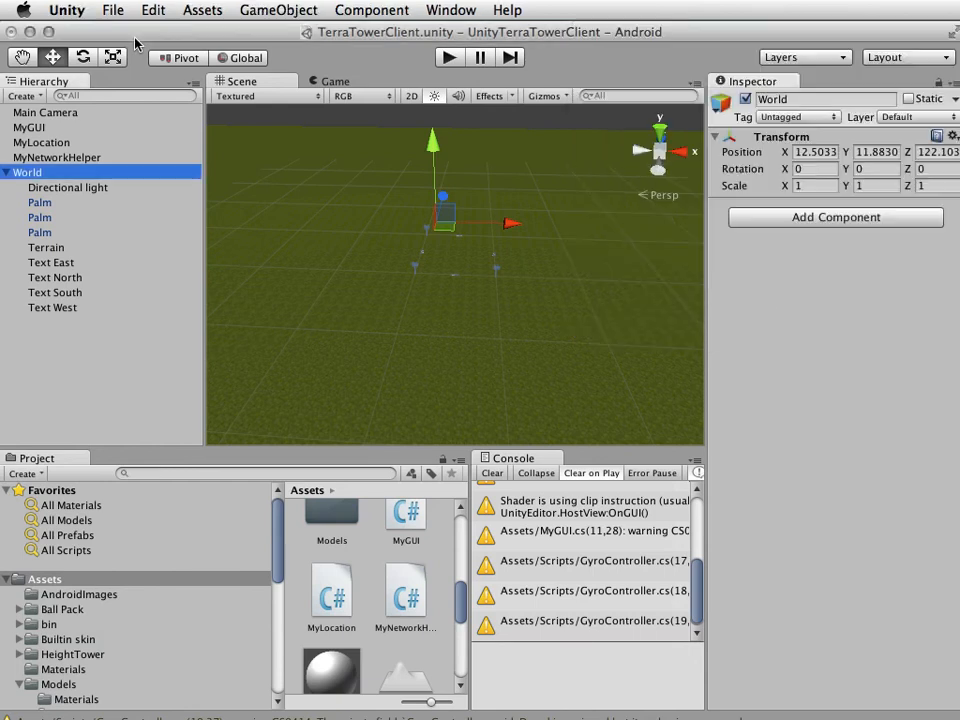
{"action": "left_click", "coordinate": [40, 202]}
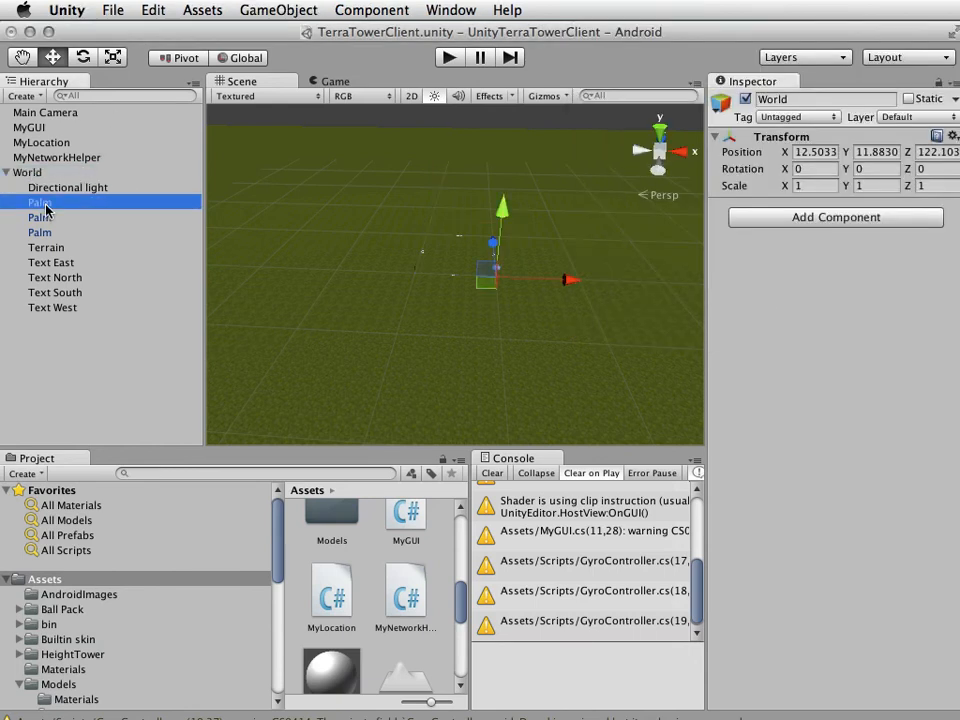
{"action": "left_click", "coordinate": [40, 232]}
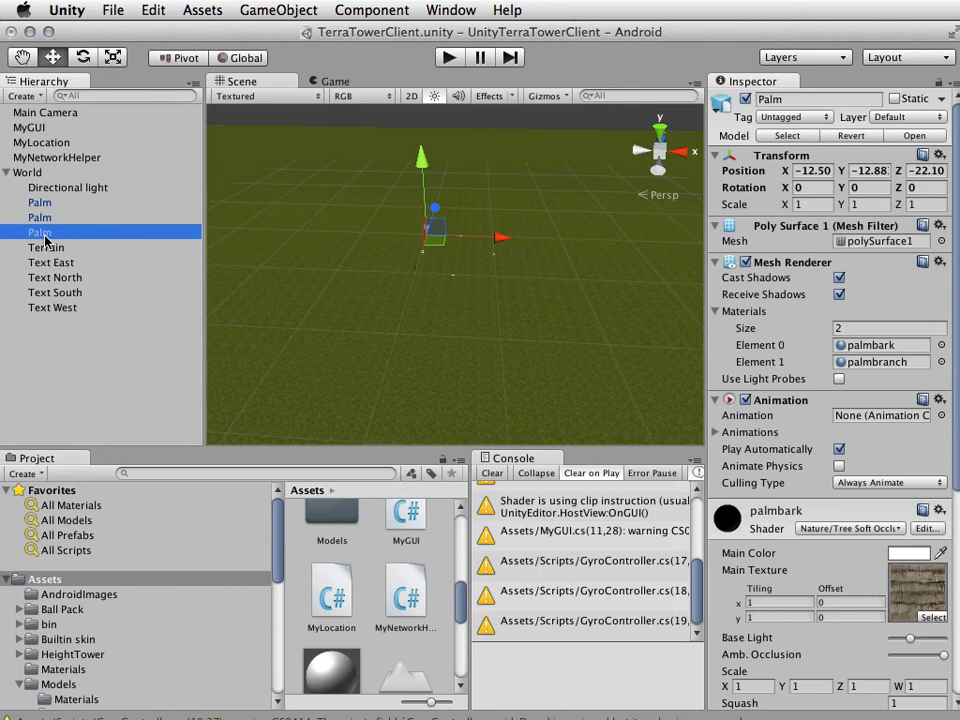